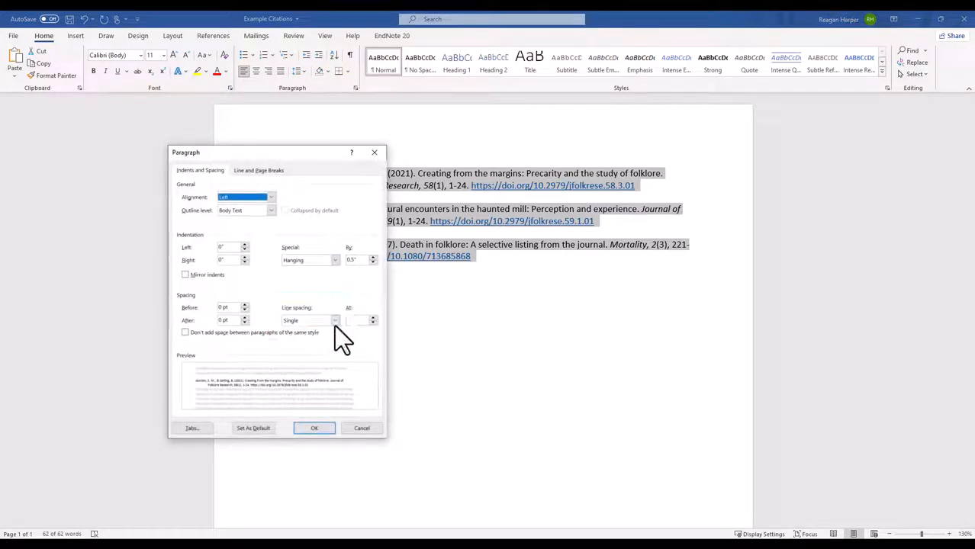
Apply double line spacing (Ctrl+2) to the three hanging-indented references
{"action": "left_click", "coordinate": [334, 320]}
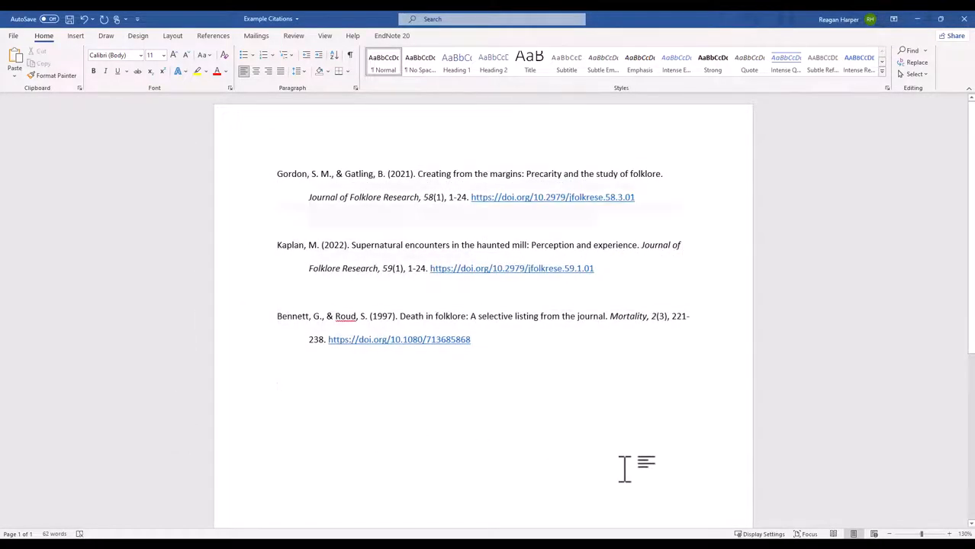
{"action": "key", "text": "ctrl+2"}
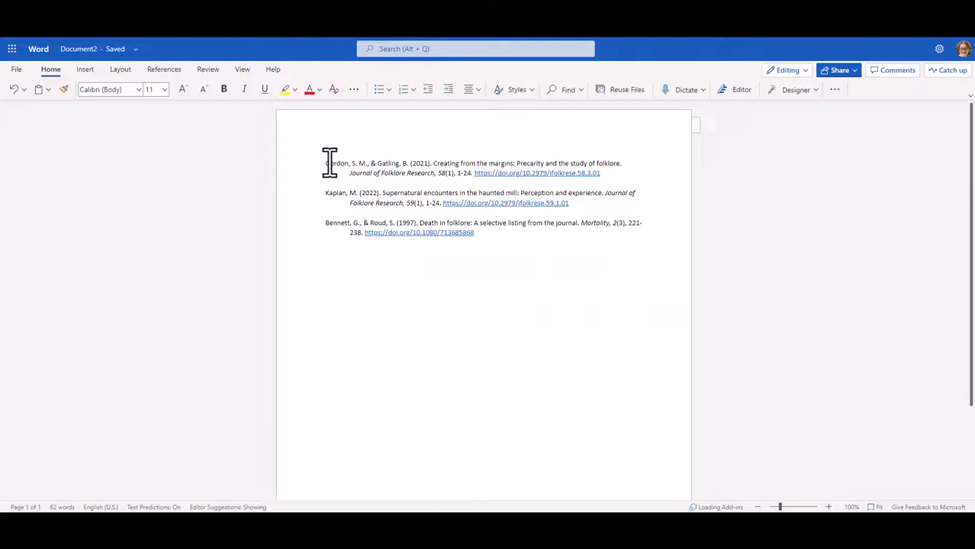
Select all references and set Line spacing to Double in Paragraph Options
{"action": "key", "text": "ctrl+a"}
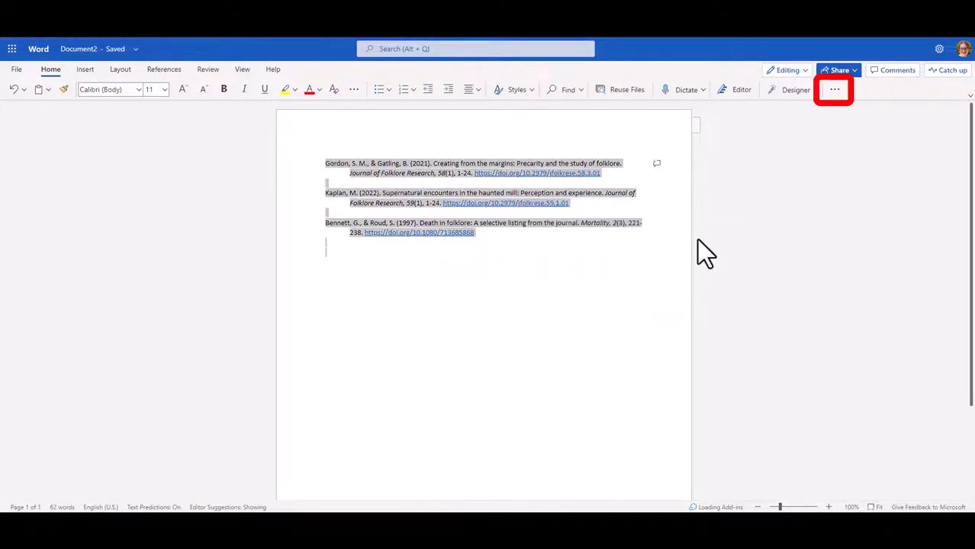
{"action": "left_click", "coordinate": [834, 89]}
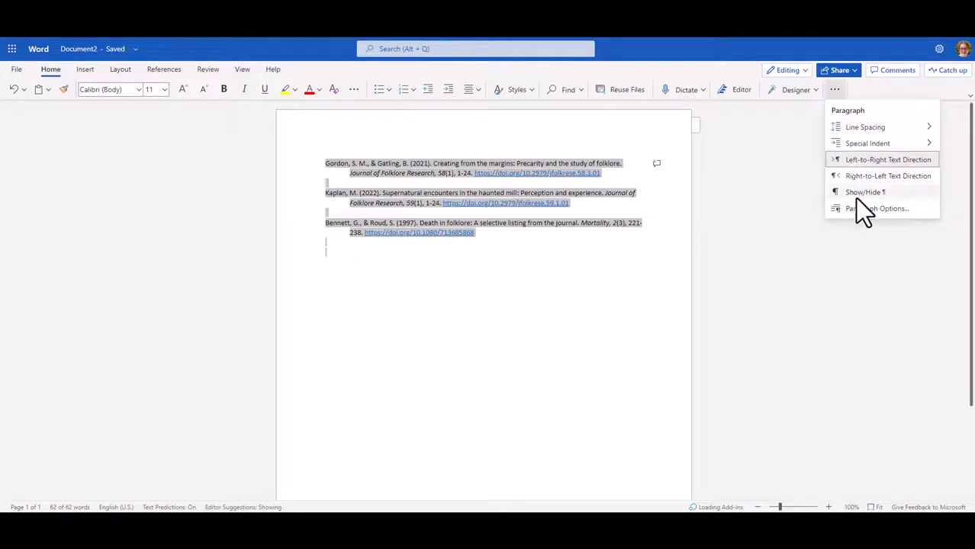
{"action": "left_click", "coordinate": [879, 208]}
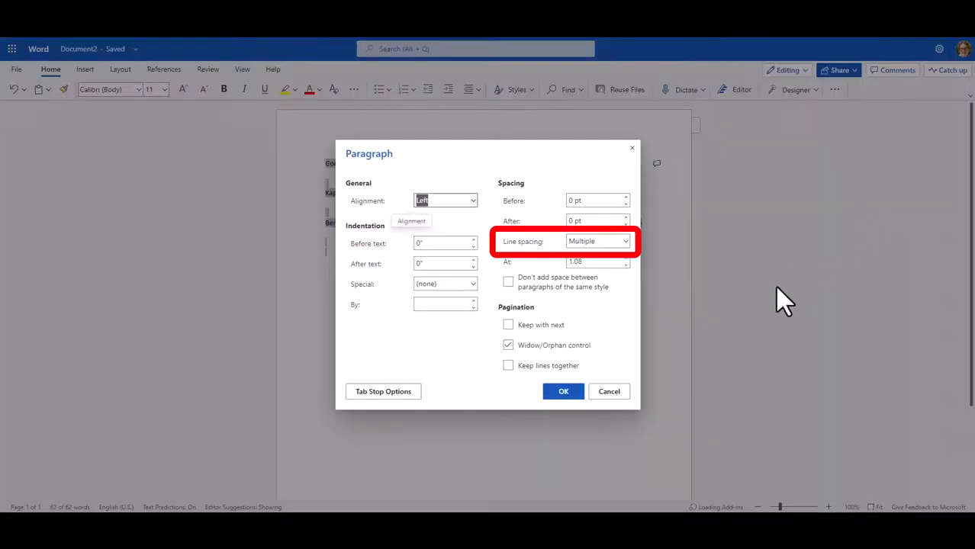
{"action": "left_click", "coordinate": [621, 241]}
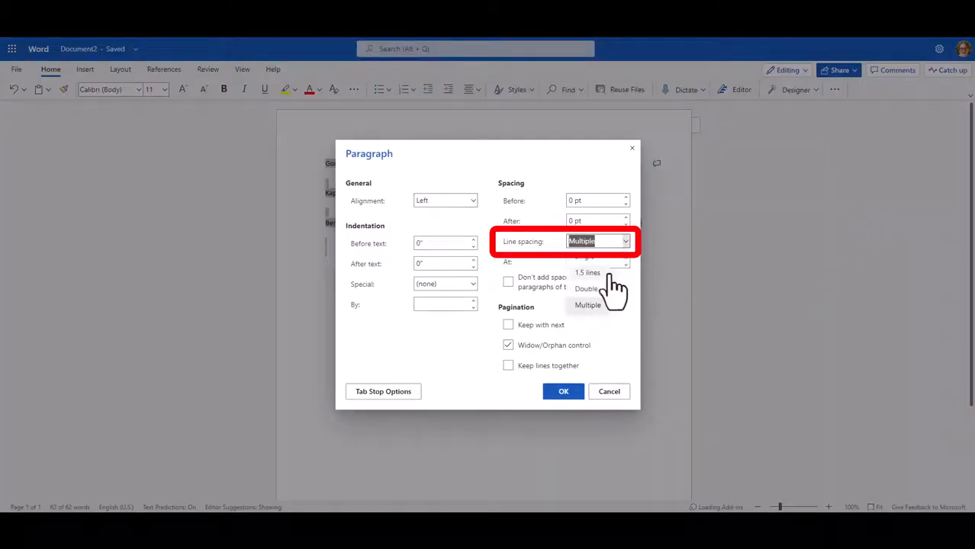
{"action": "left_click", "coordinate": [586, 290]}
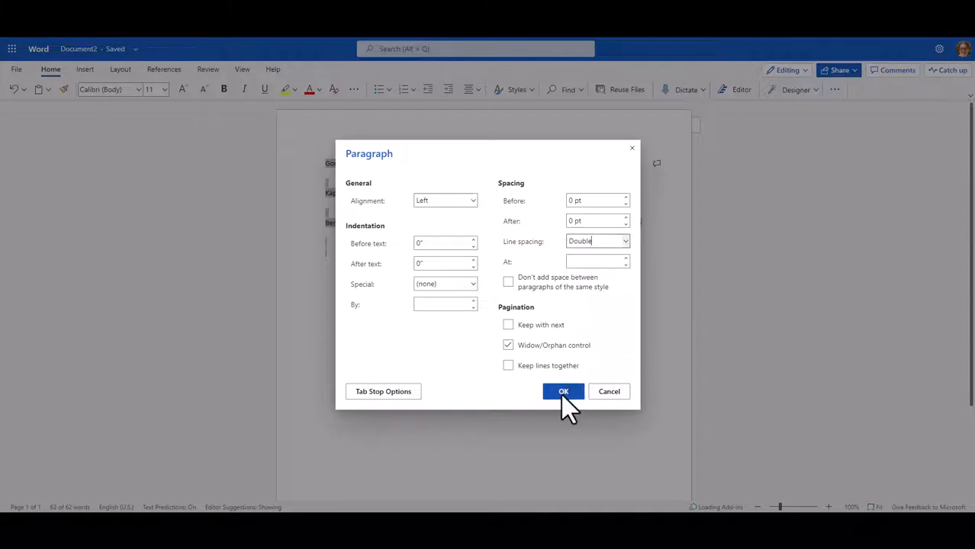
{"action": "left_click", "coordinate": [563, 392]}
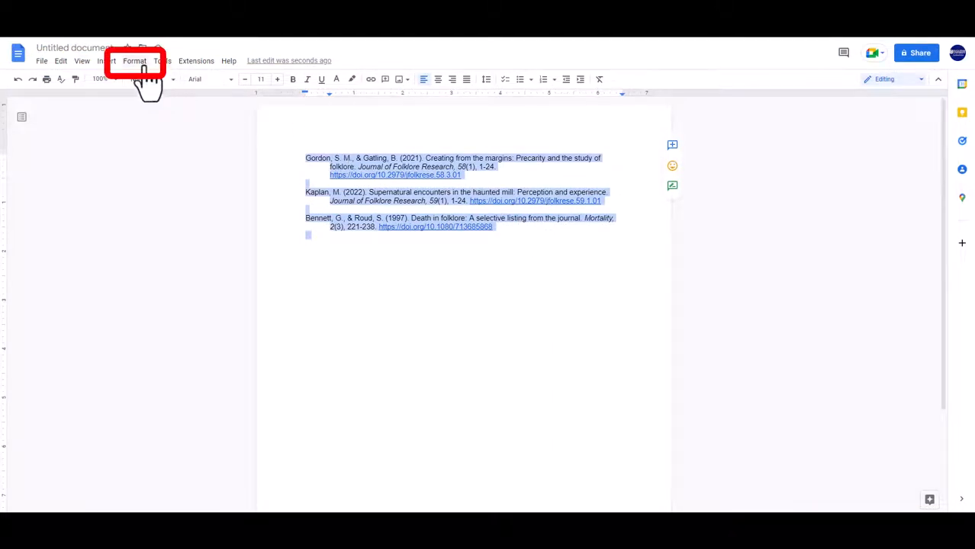
Open the Format menu for the selected Google Docs references
{"action": "left_click", "coordinate": [144, 60]}
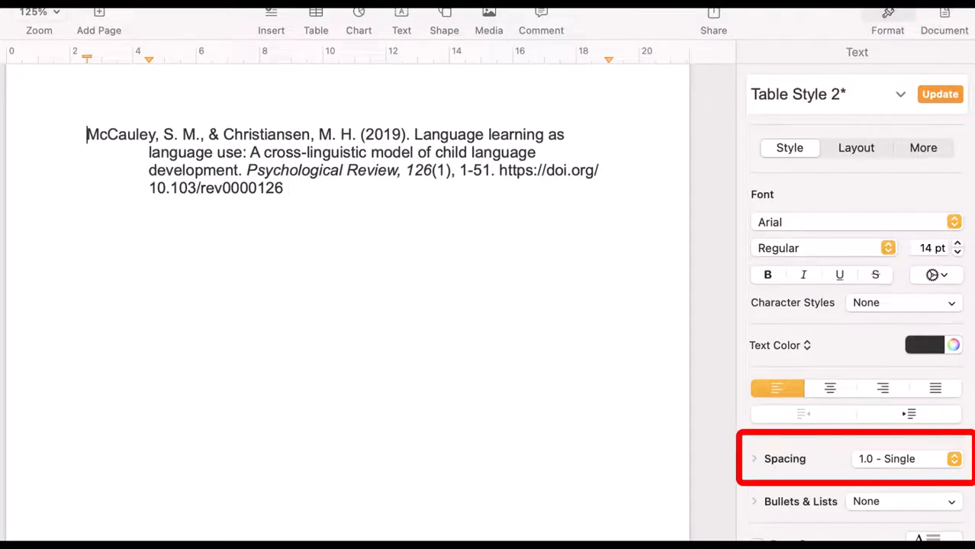
Choose 2.0 - Double from the Spacing dropdown in the Format sidebar
{"action": "left_click", "coordinate": [905, 458]}
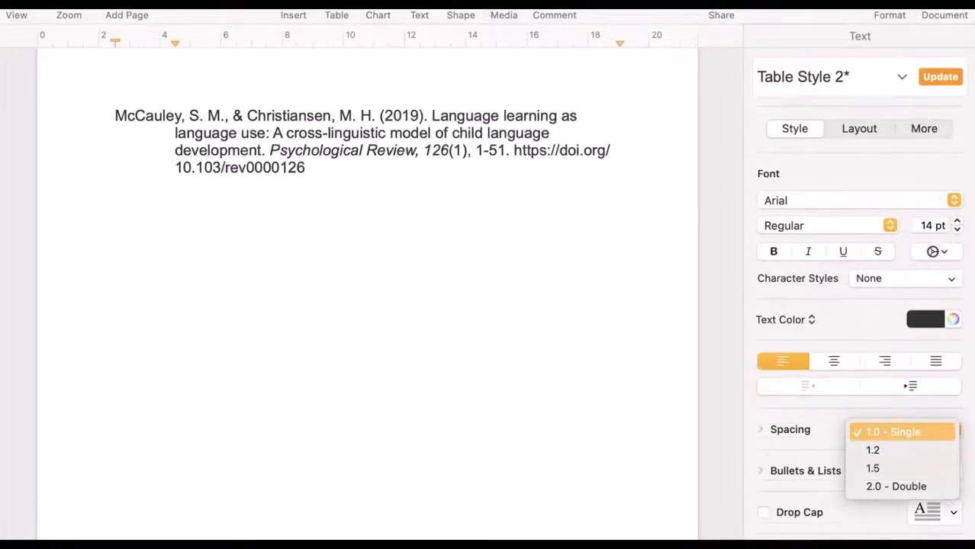
{"action": "left_click", "coordinate": [893, 486]}
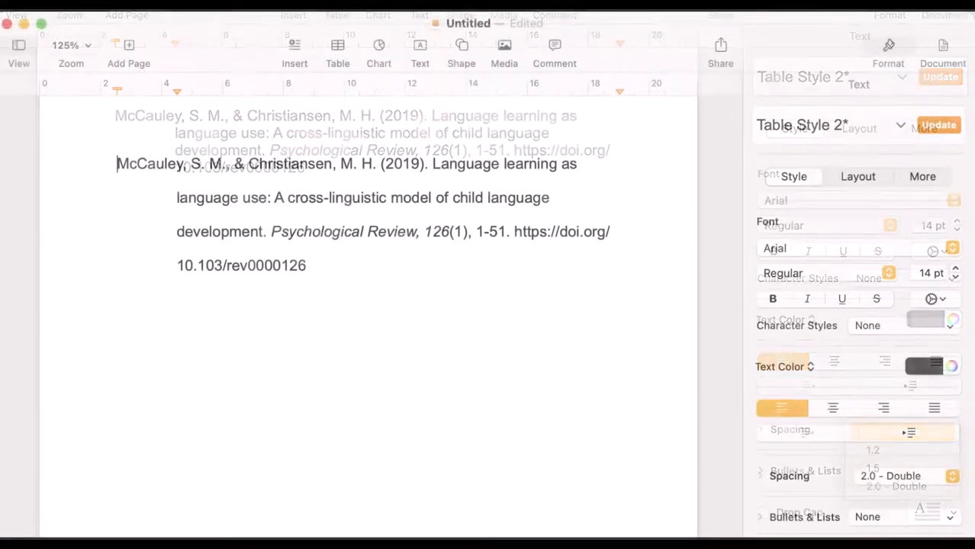